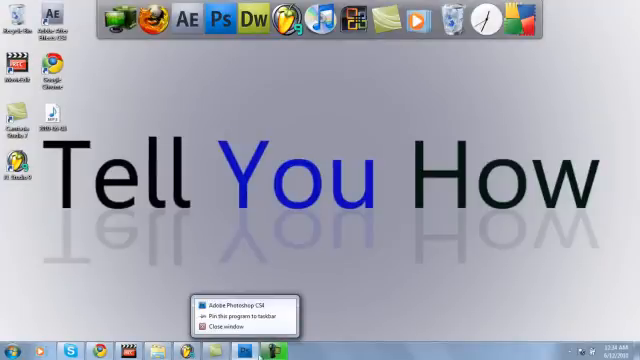
# Launch Photoshop CS4 and bring up the New document dialog with Ctrl+N.
pyautogui.click(232, 300)
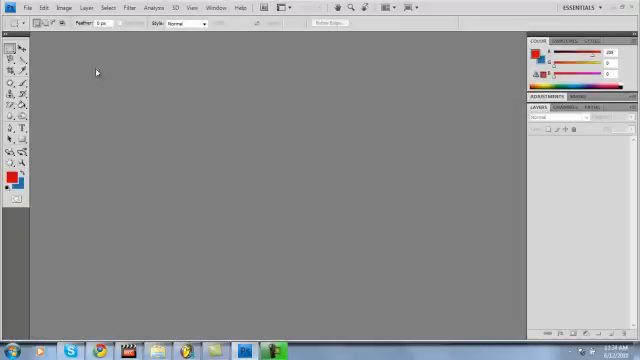
pyautogui.moveTo(86, 70)
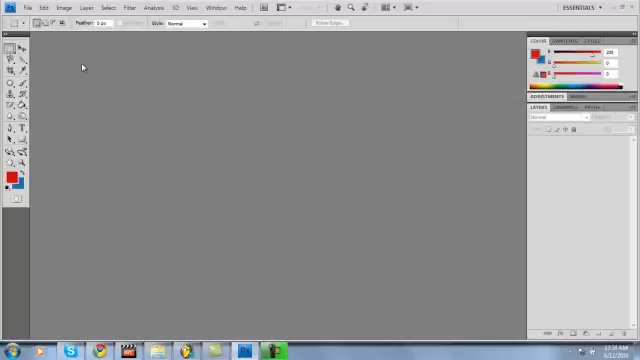
pyautogui.press('ctrl+n')
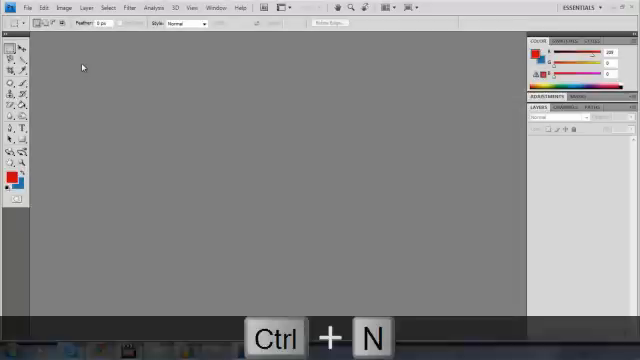
pyautogui.press('ctrl+n')
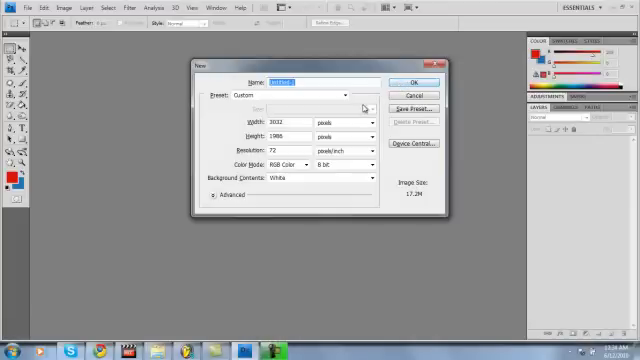
# Confirm the New dialog to create a blank white canvas.
pyautogui.click(408, 82)
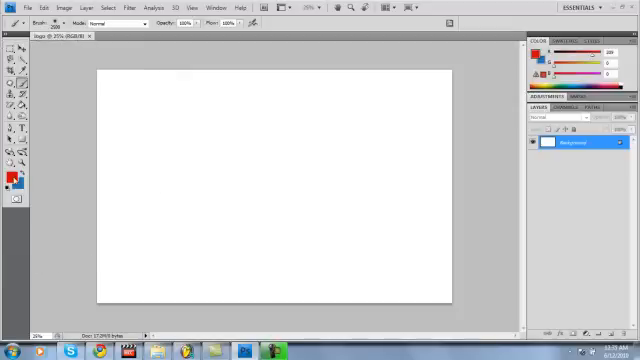
# Pick a dark, muted grayish foreground colour in the Color Picker and accept it.
pyautogui.click(12, 172)
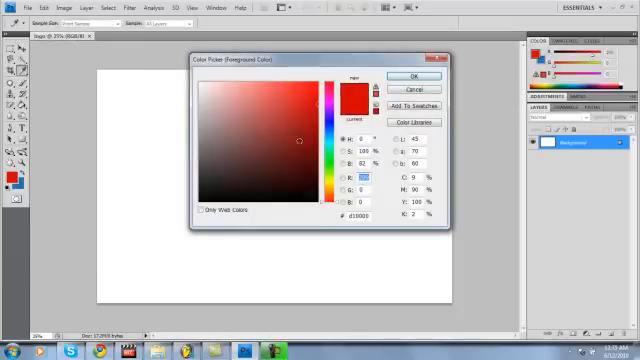
pyautogui.click(210, 116)
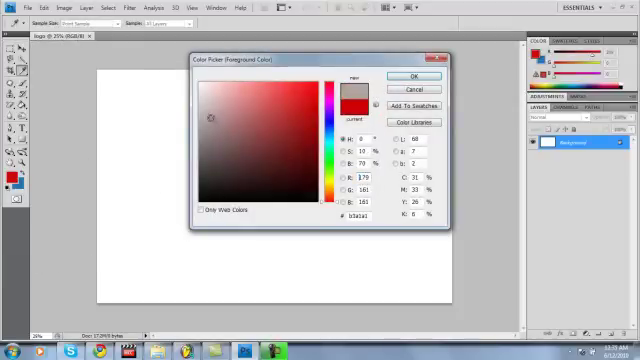
pyautogui.click(212, 132)
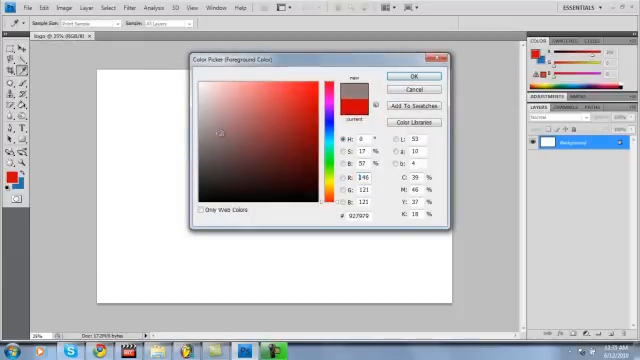
pyautogui.click(212, 142)
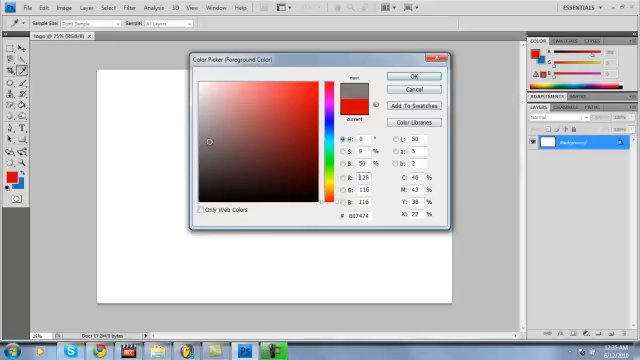
pyautogui.click(406, 76)
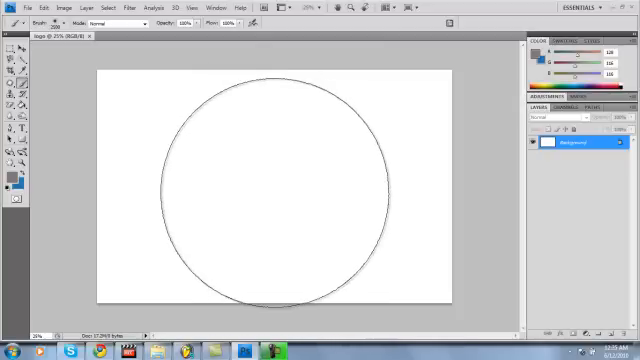
# Drag a radial gradient from the canvas centre outward for a soft gray backdrop.
pyautogui.moveTo(276, 184); pyautogui.dragTo(184, 224)
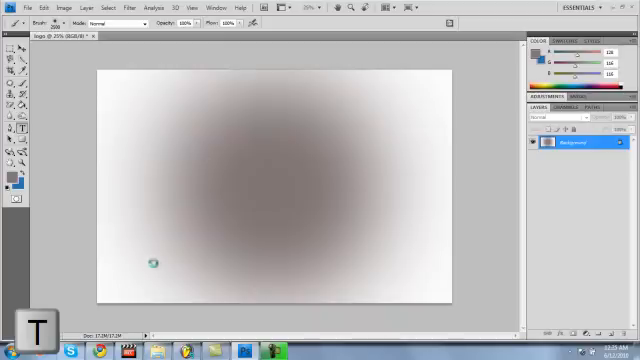
pyautogui.moveTo(188, 130)
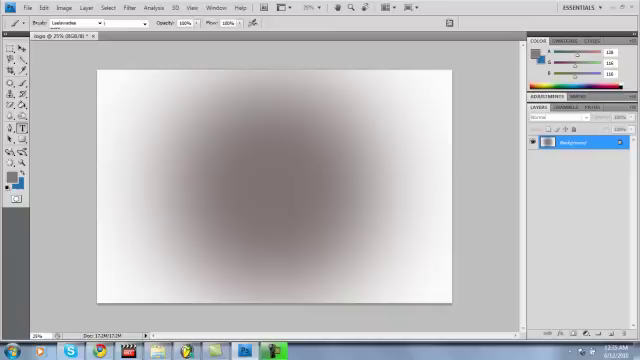
# Draw a text box across the upper middle and enter 'Tell You how'.
pyautogui.click(14, 128)
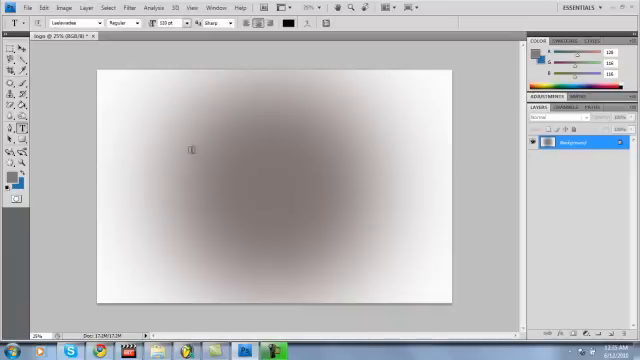
pyautogui.moveTo(148, 114); pyautogui.dragTo(424, 200)
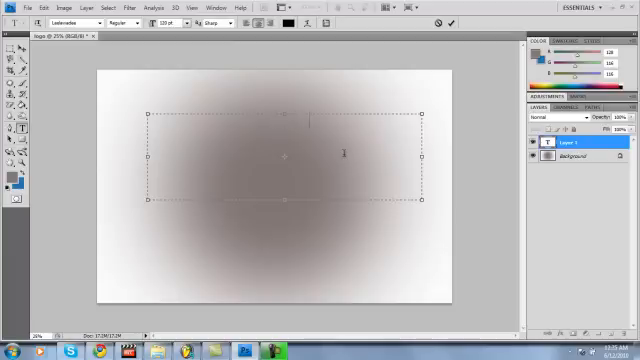
pyautogui.write('Tell You')
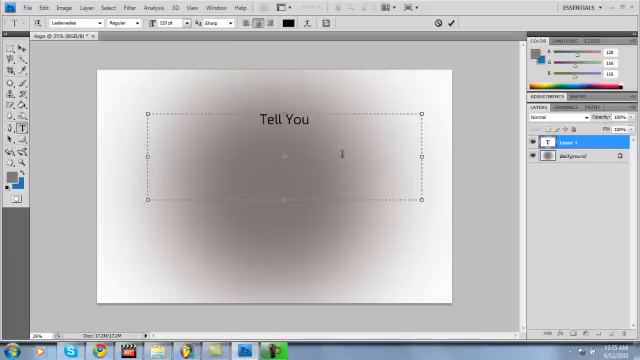
pyautogui.write('how')
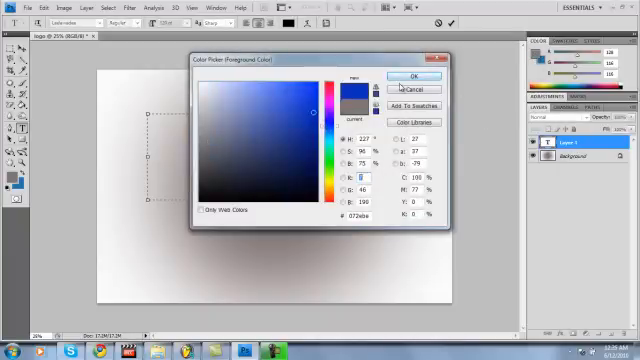
# Colour the text blue with 'You' in yellow and commit the text layer.
pyautogui.click(408, 78)
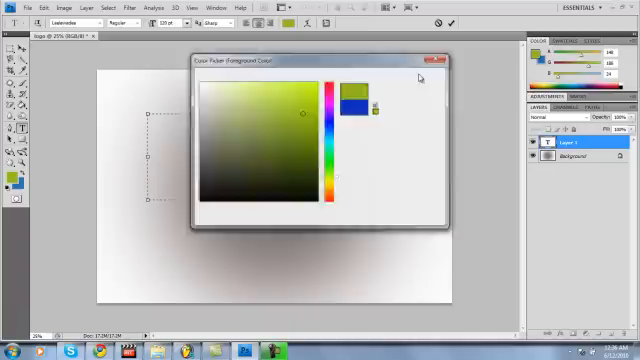
pyautogui.click(420, 60)
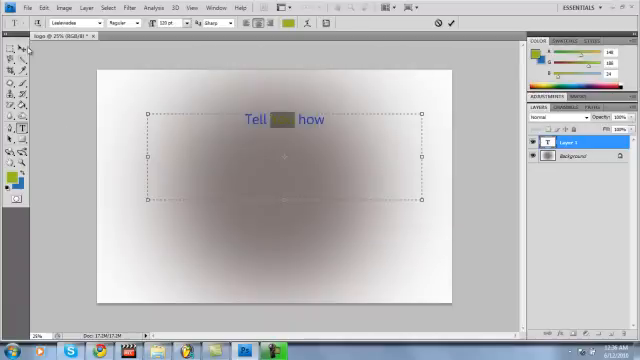
pyautogui.click(14, 62)
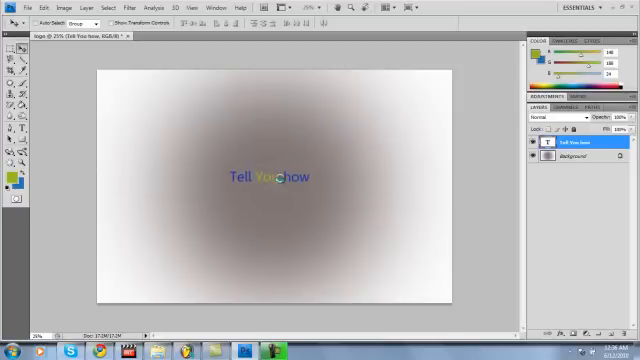
# Scale the 'Tell You how' text larger via Edit > Transform and recentre it on the backdrop.
pyautogui.click(62, 8)
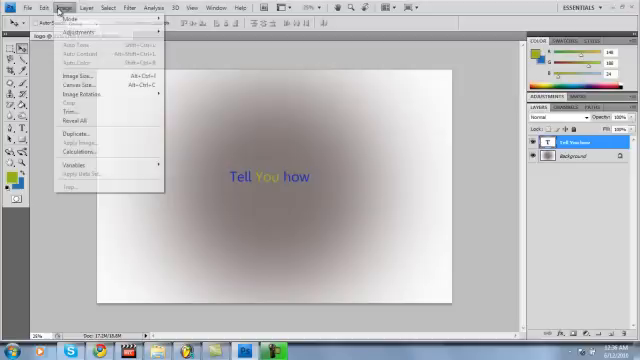
pyautogui.moveTo(76, 120)
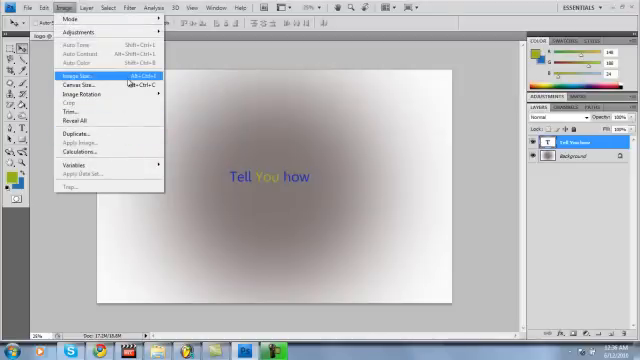
pyautogui.click(38, 8)
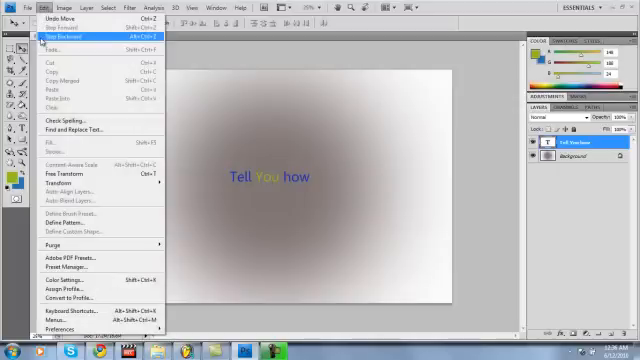
pyautogui.moveTo(66, 180)
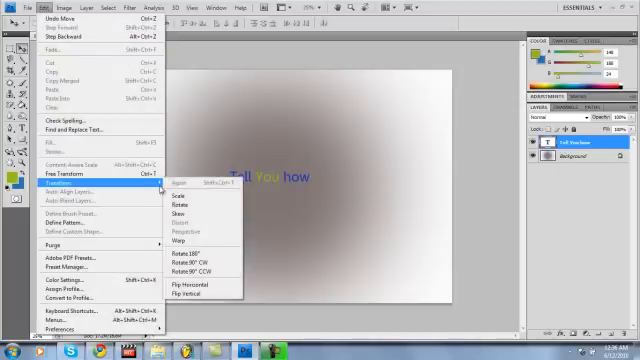
pyautogui.click(180, 186)
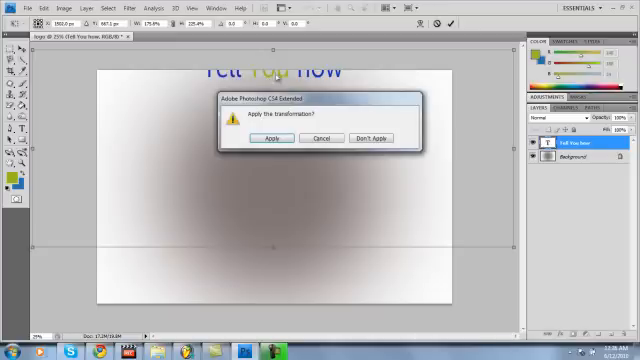
pyautogui.click(268, 136)
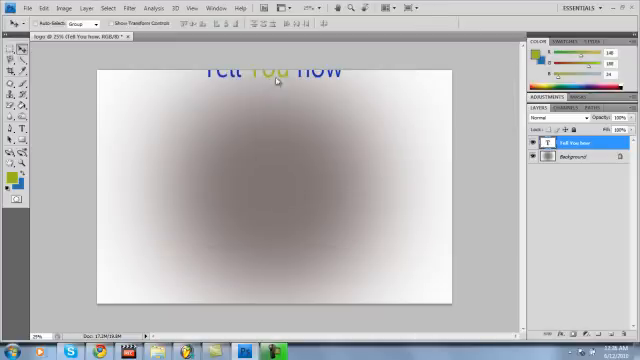
pyautogui.moveTo(280, 74); pyautogui.dragTo(284, 170)
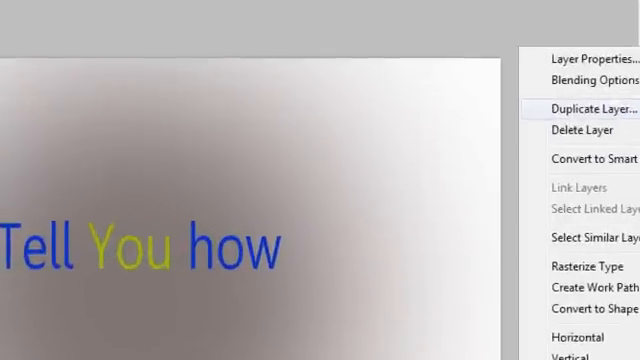
# Duplicate the 'Tell You how' text layer and confirm the copy.
pyautogui.click(582, 106)
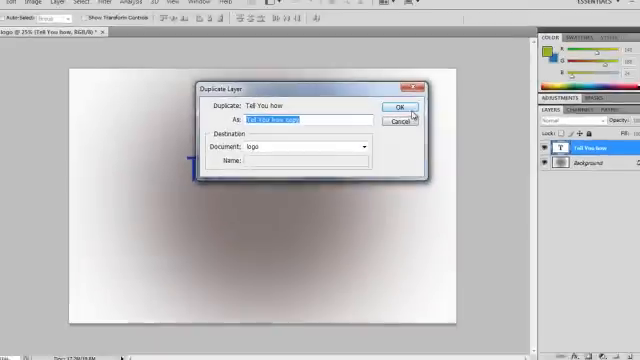
pyautogui.click(408, 108)
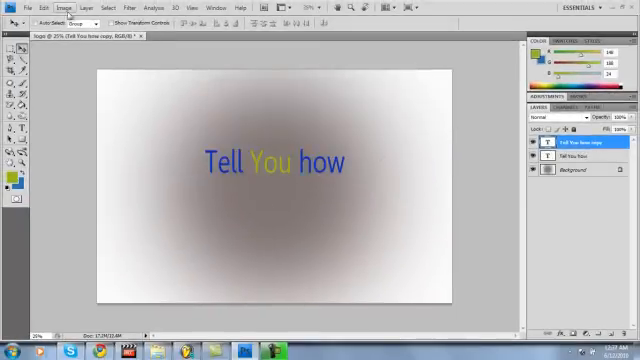
pyautogui.click(36, 8)
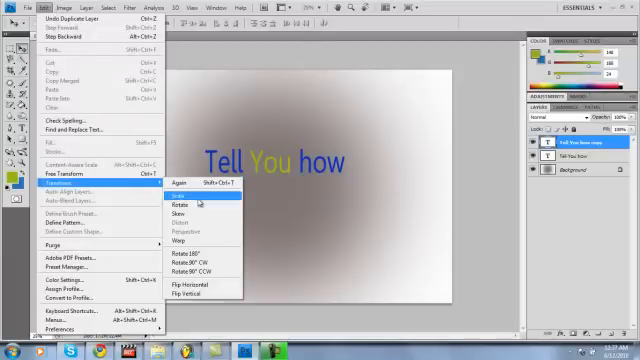
# Flip the copied text vertically and place it beneath the original as a mirrored reflection.
pyautogui.click(192, 196)
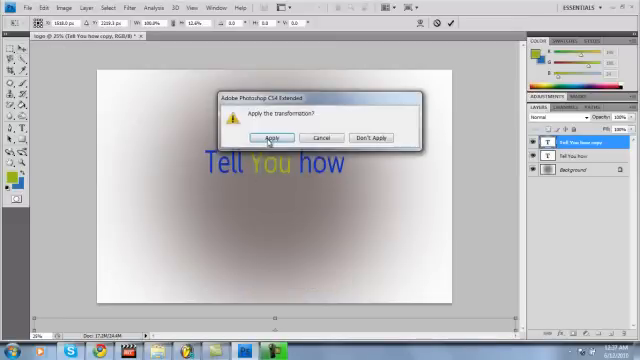
pyautogui.click(268, 136)
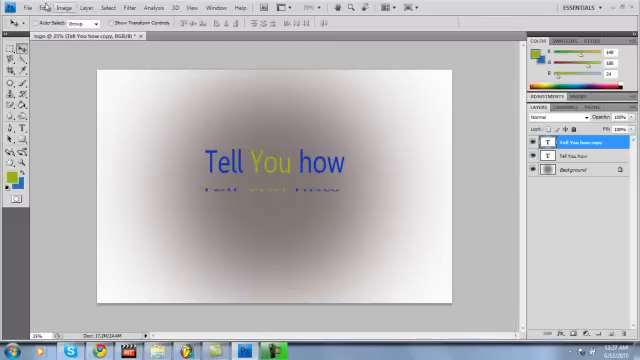
pyautogui.click(40, 8)
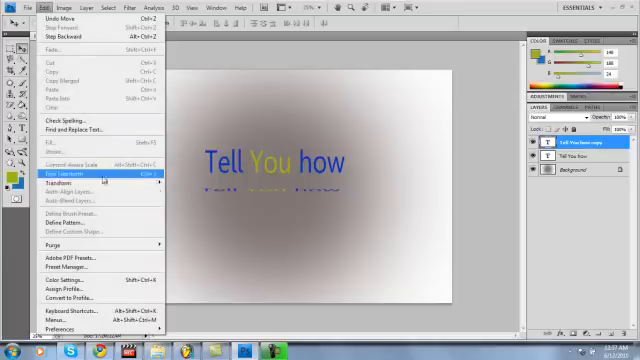
pyautogui.click(58, 176)
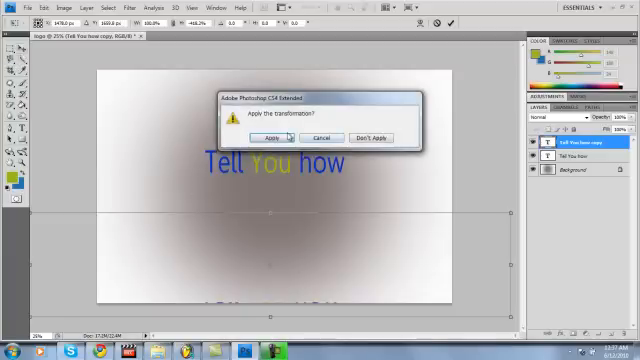
pyautogui.click(276, 136)
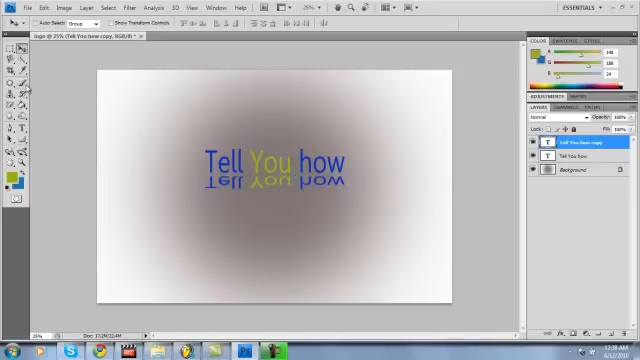
# Scale the reflection copy shorter, then bring up its Blending Options layer style.
pyautogui.click(36, 8)
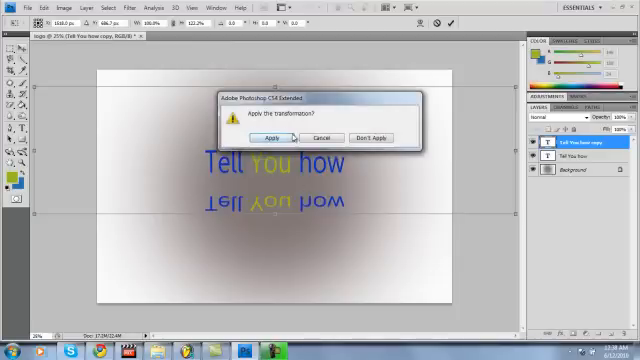
pyautogui.click(268, 136)
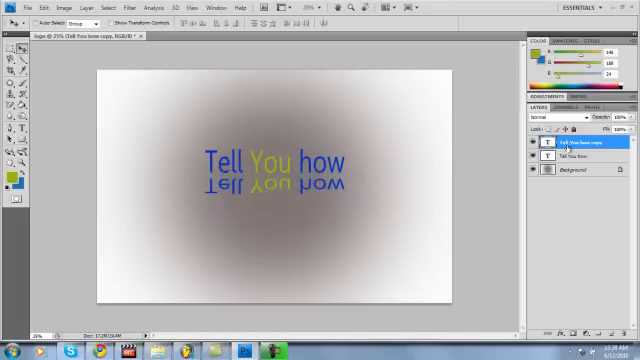
pyautogui.rightClick(576, 144)
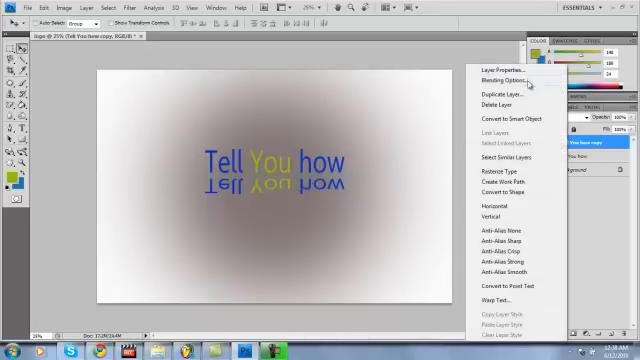
pyautogui.click(504, 72)
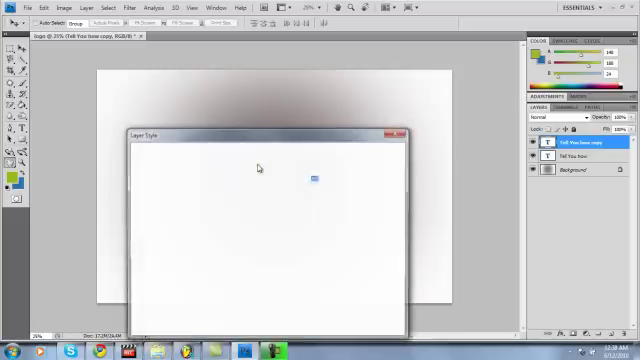